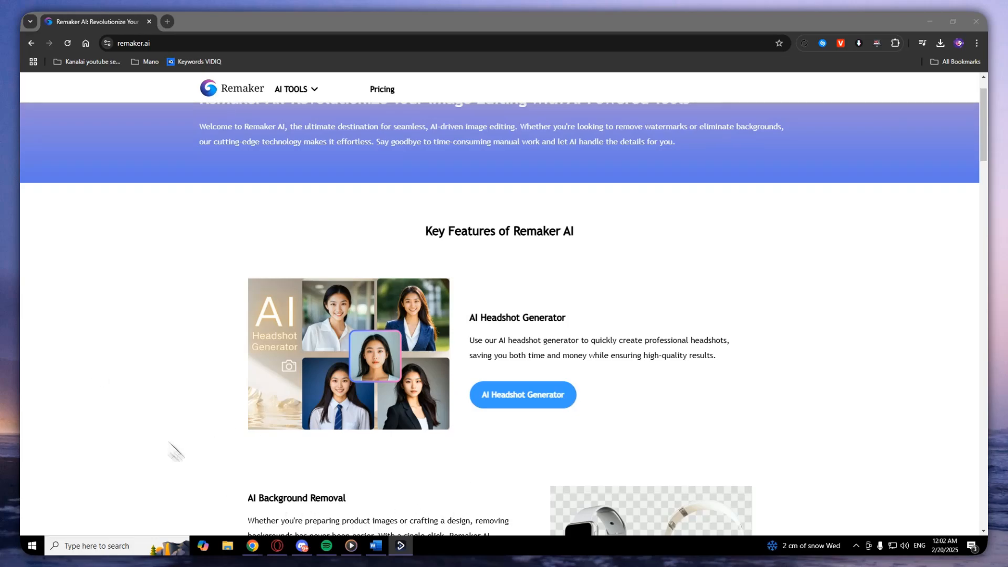
mouse_move(567, 263)
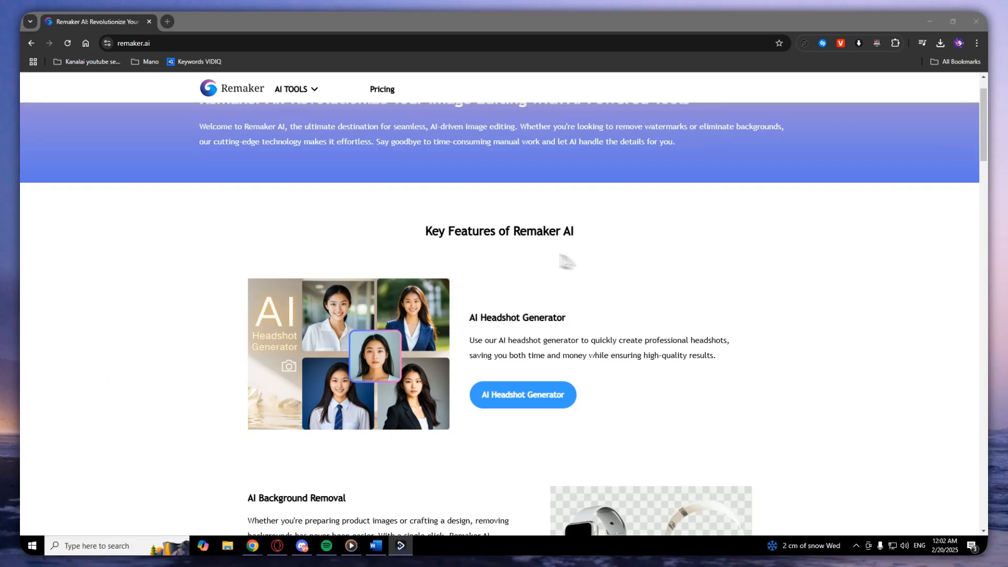
Step: Browse Remaker AI and open the AI headshot generator tool
scroll(up, 3)
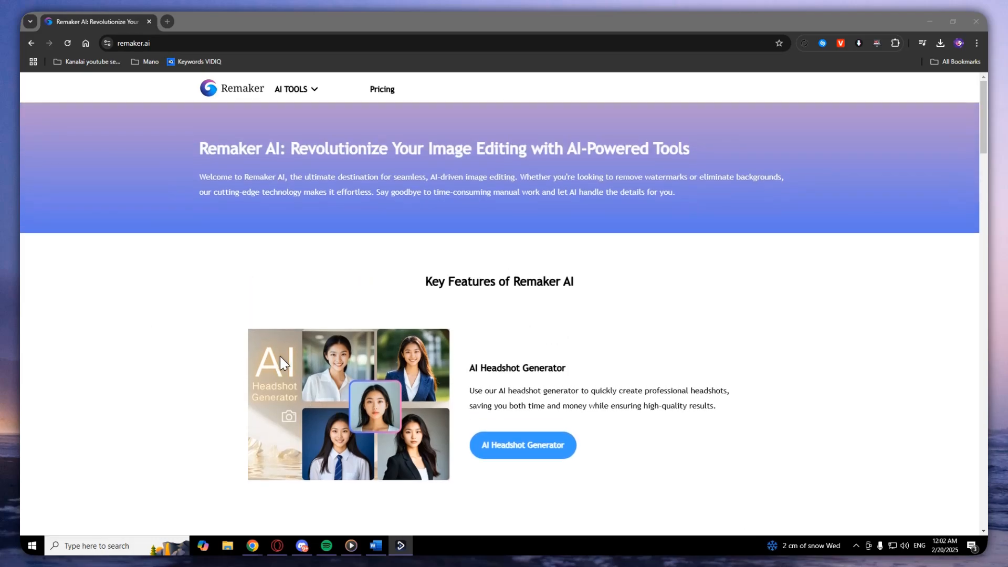
mouse_move(930, 261)
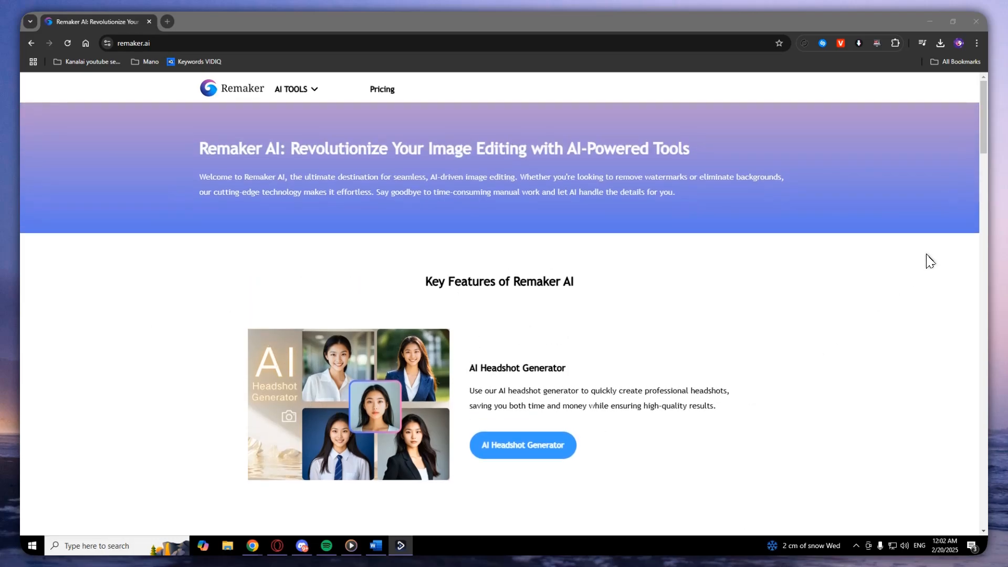
mouse_move(165, 300)
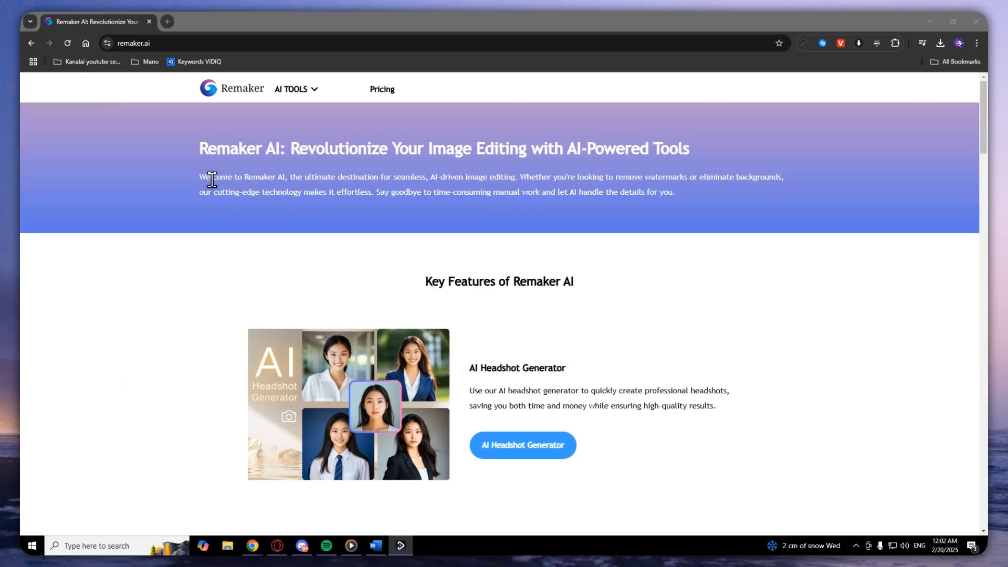
click(290, 90)
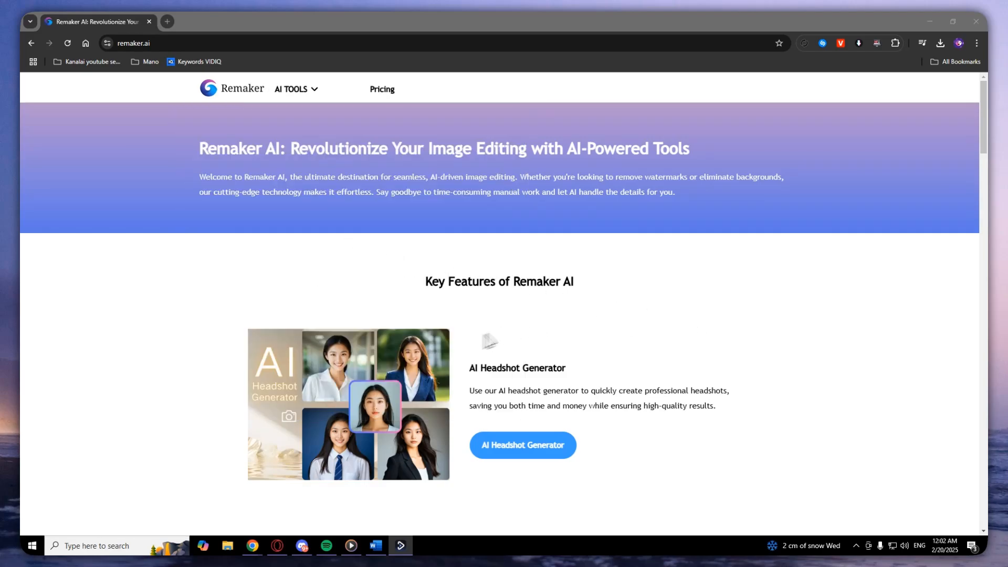
scroll(down, 3)
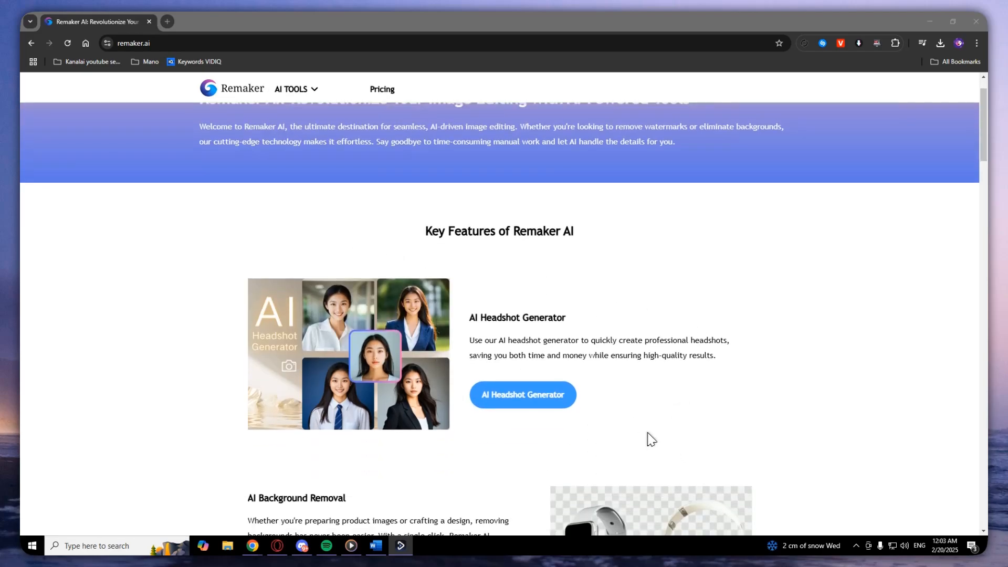
scroll(down, 3)
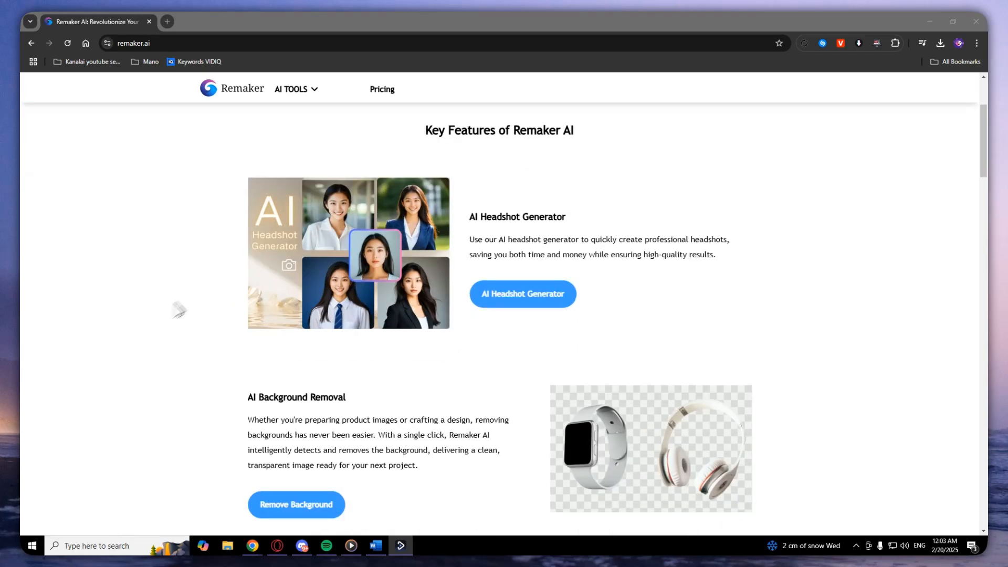
mouse_move(859, 361)
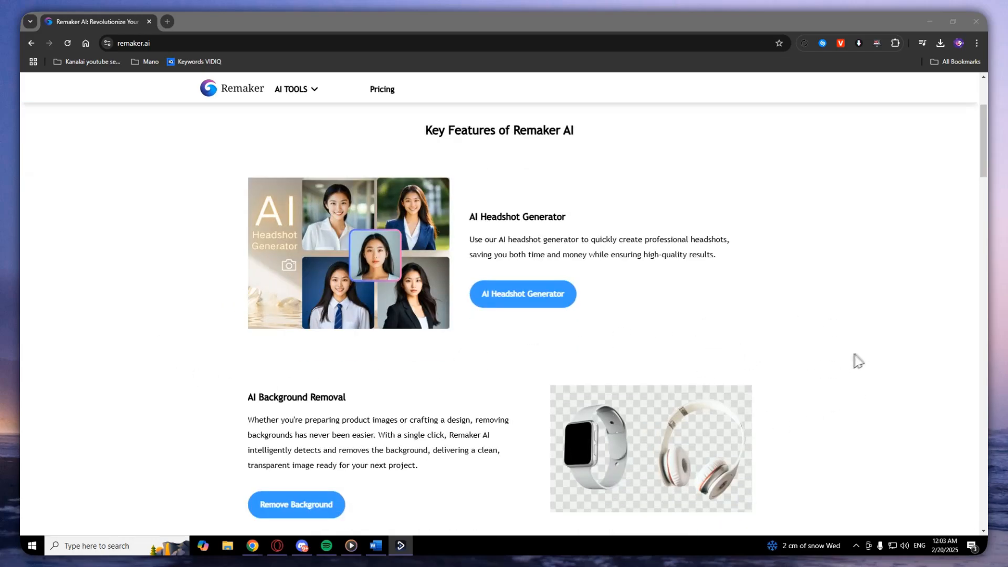
scroll(up, 3)
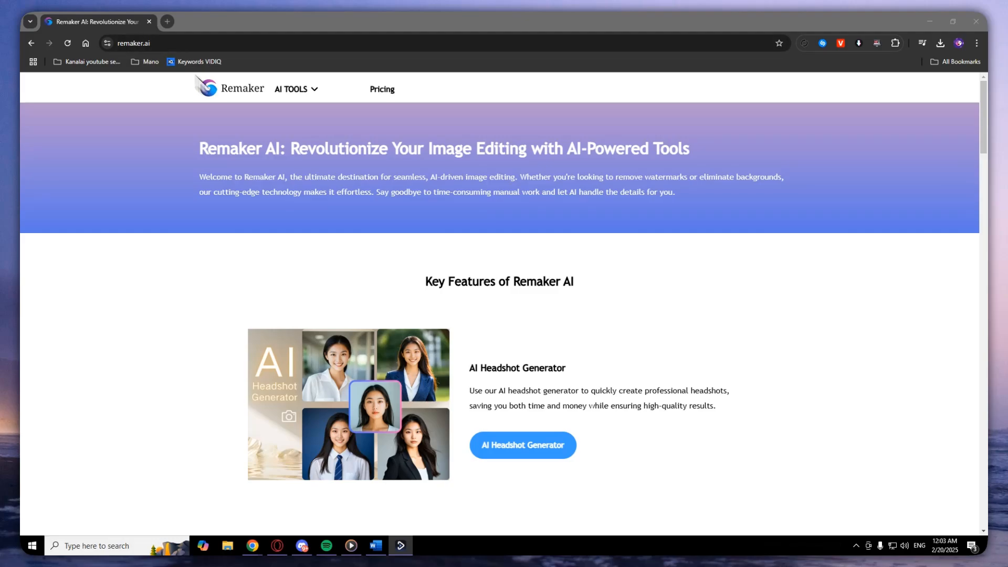
scroll(down, 3)
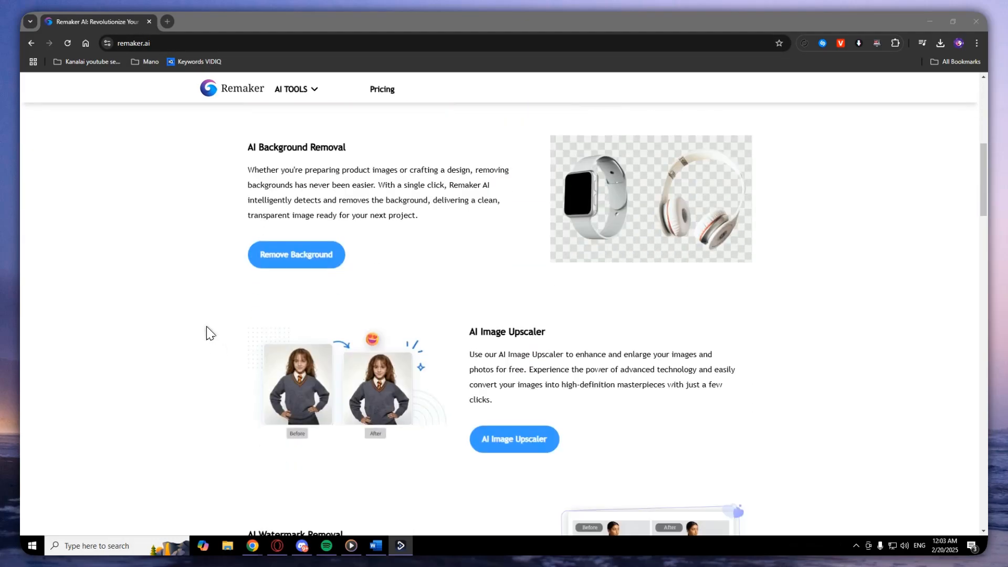
scroll(up, 3)
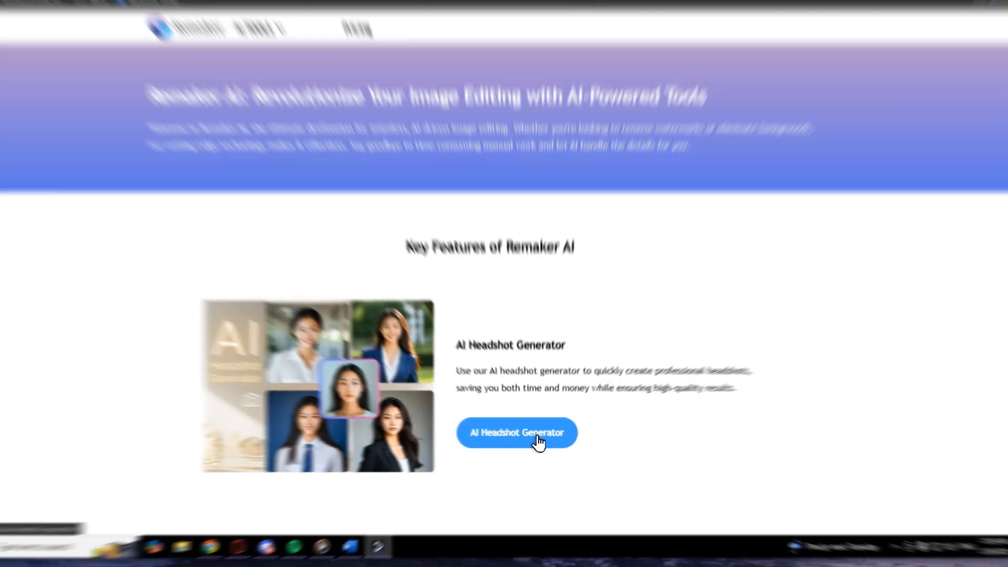
click(516, 432)
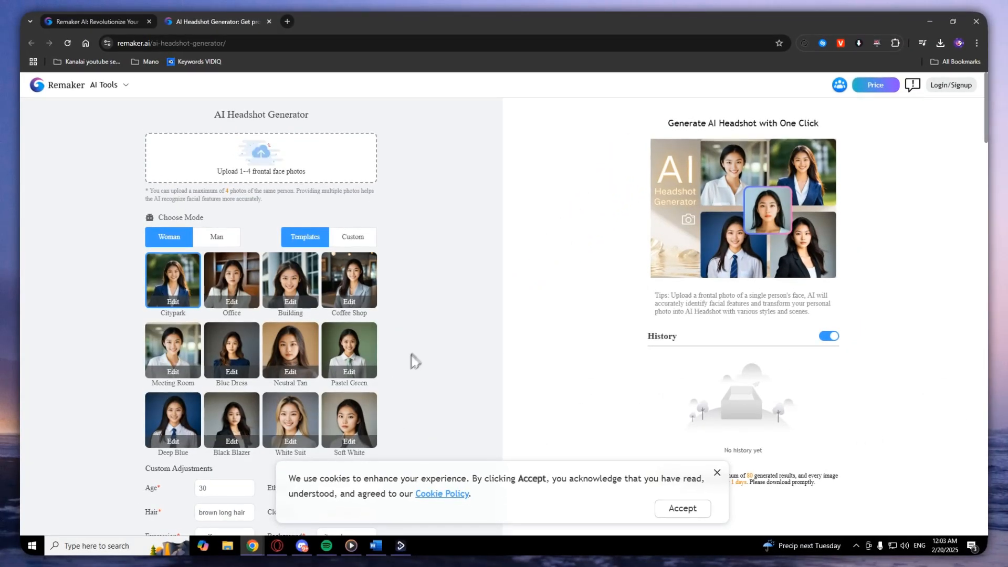
mouse_move(196, 151)
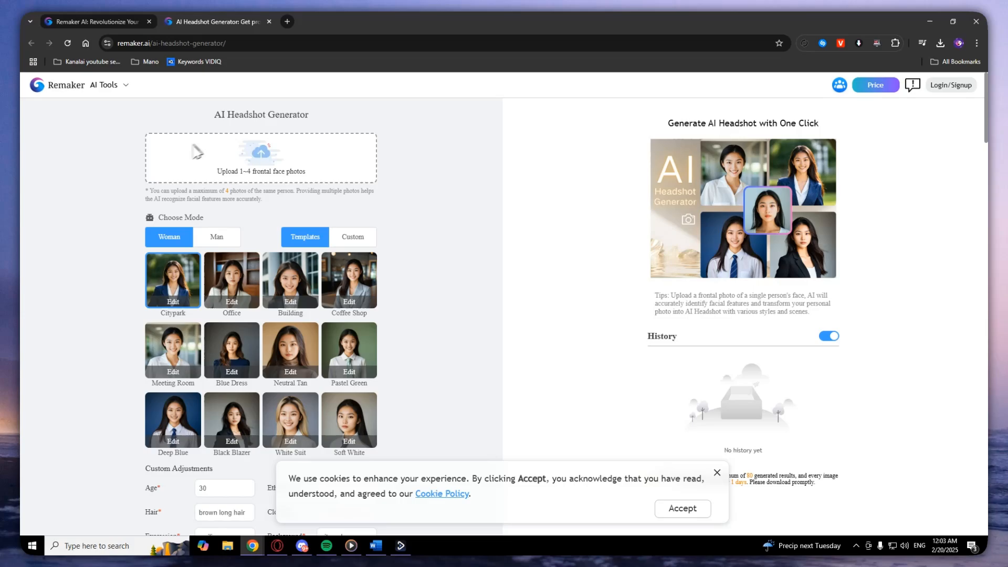
mouse_move(233, 189)
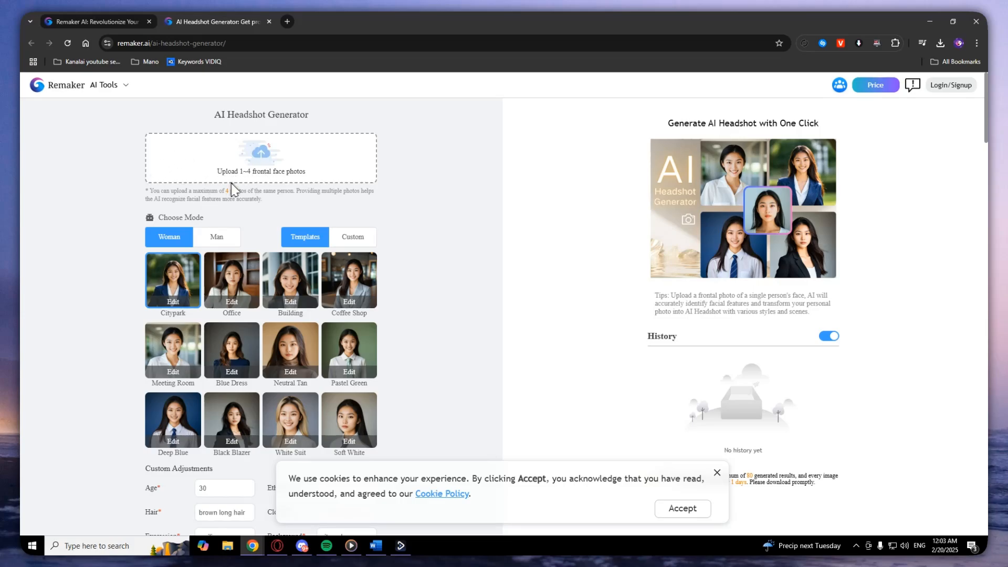
Step: Set the Custom Adjustments age to 30, then return to the page top
scroll(down, 3)
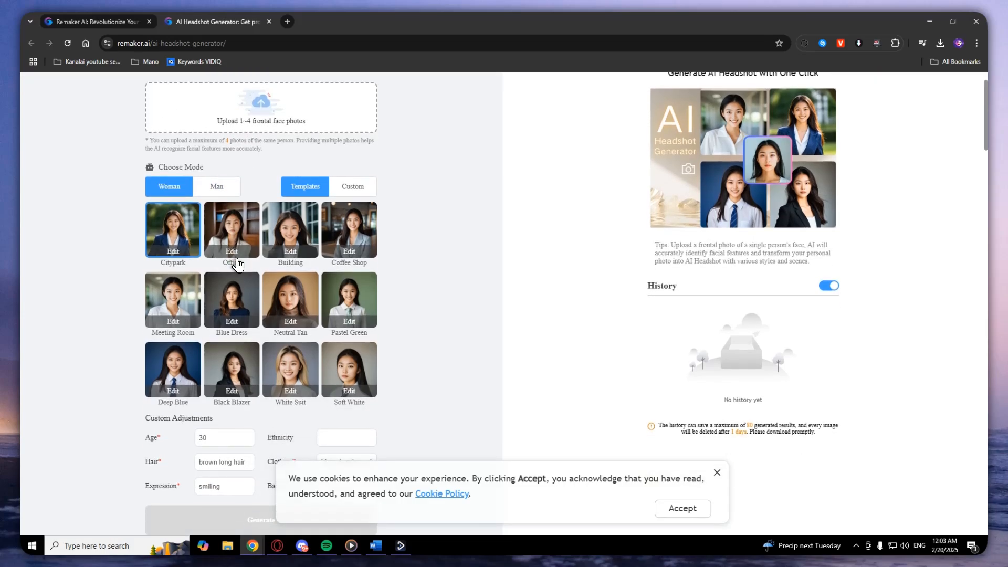
mouse_move(163, 167)
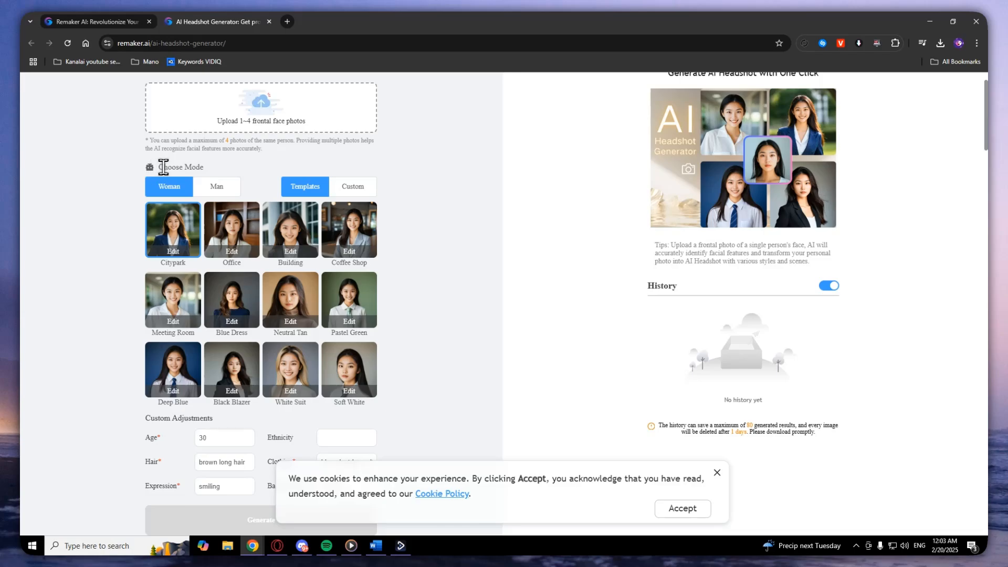
mouse_move(573, 300)
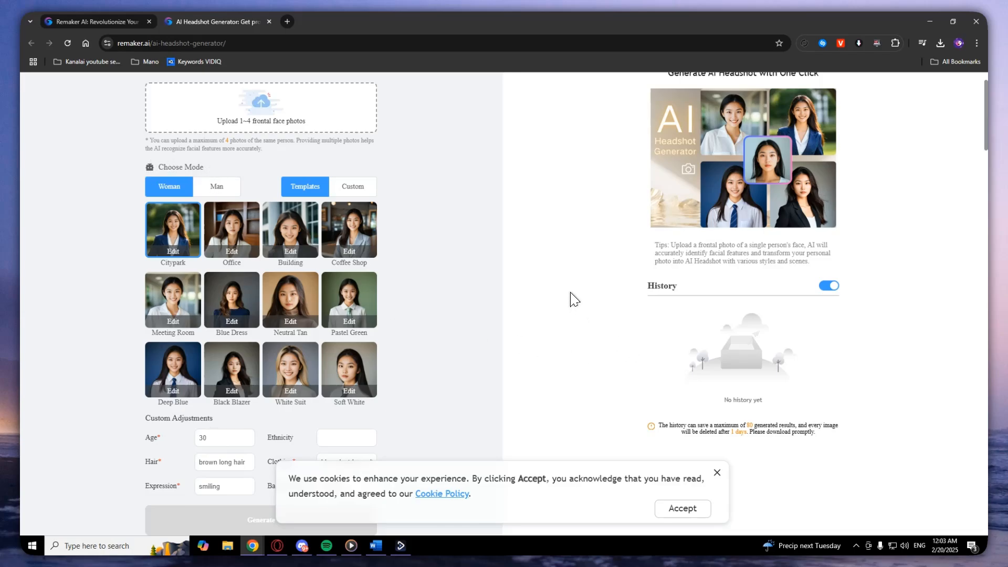
mouse_move(231, 277)
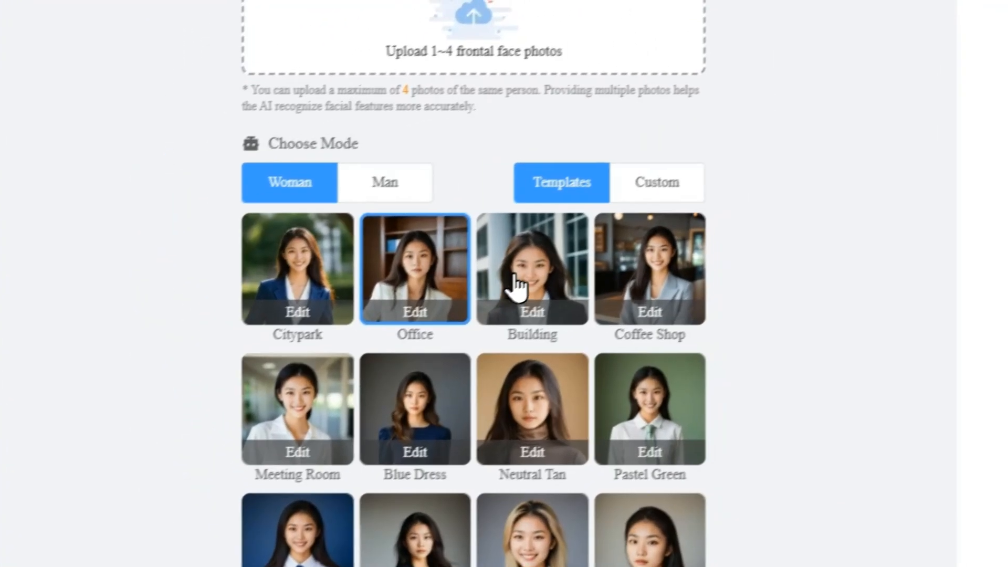
scroll(down, 3)
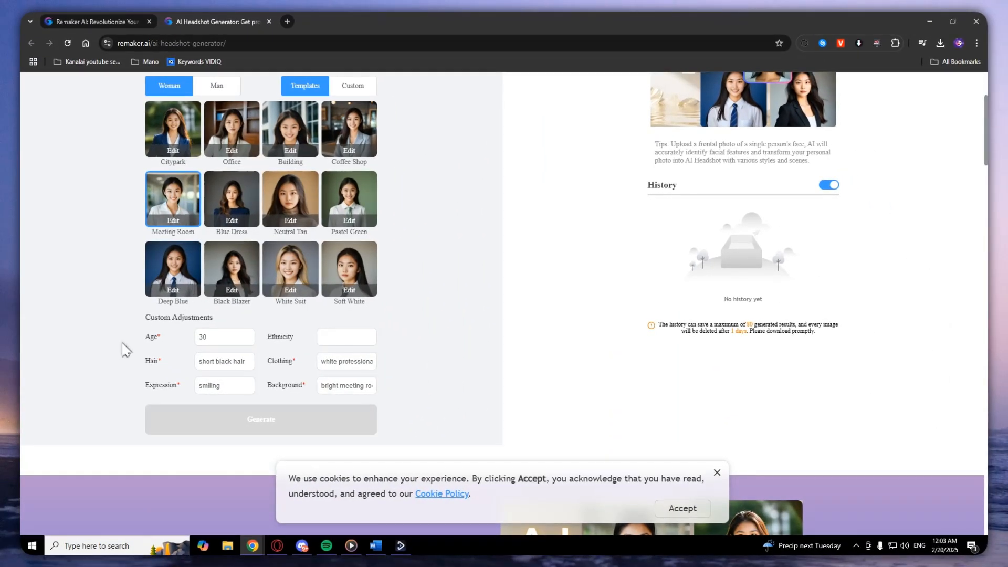
mouse_move(234, 336)
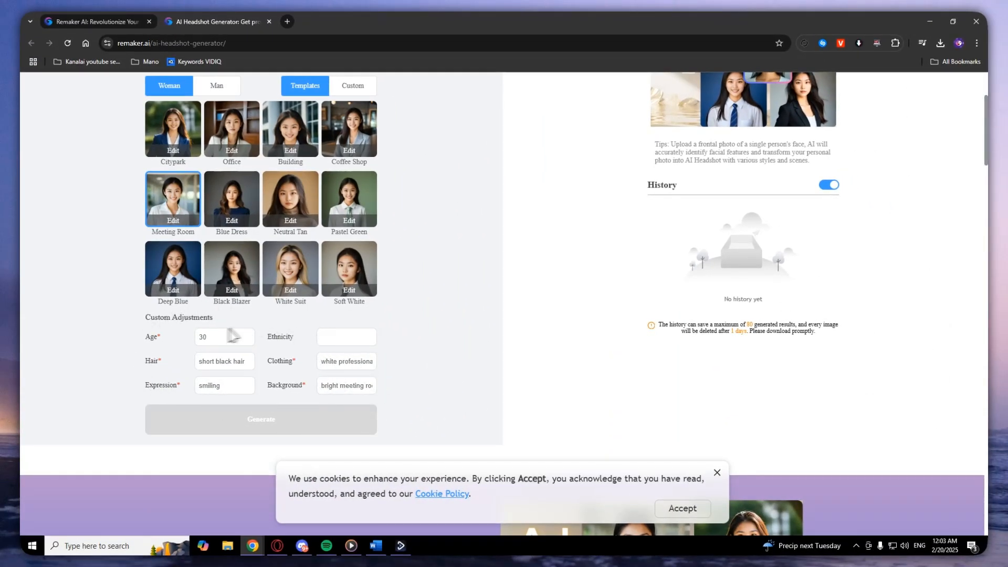
mouse_move(141, 373)
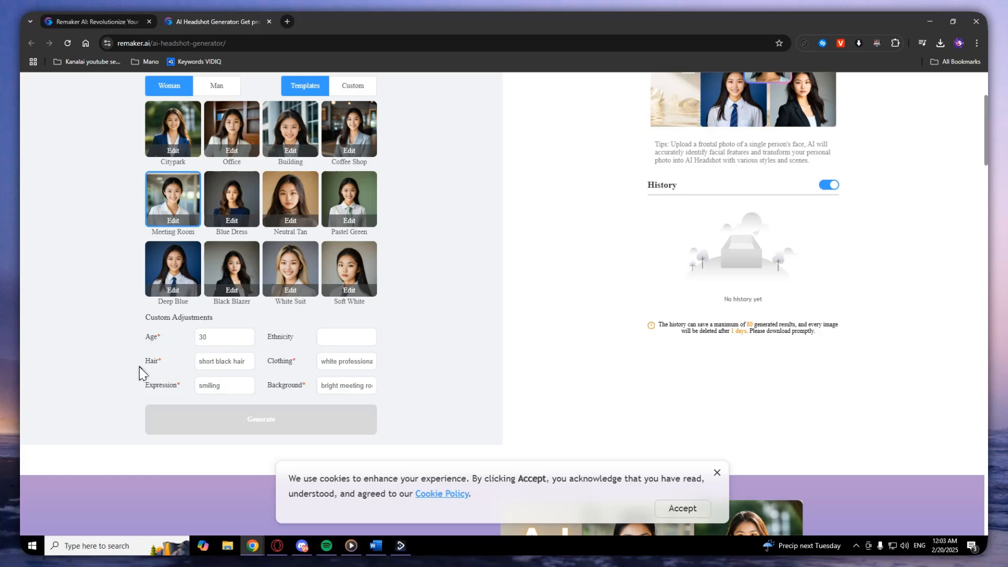
mouse_move(248, 361)
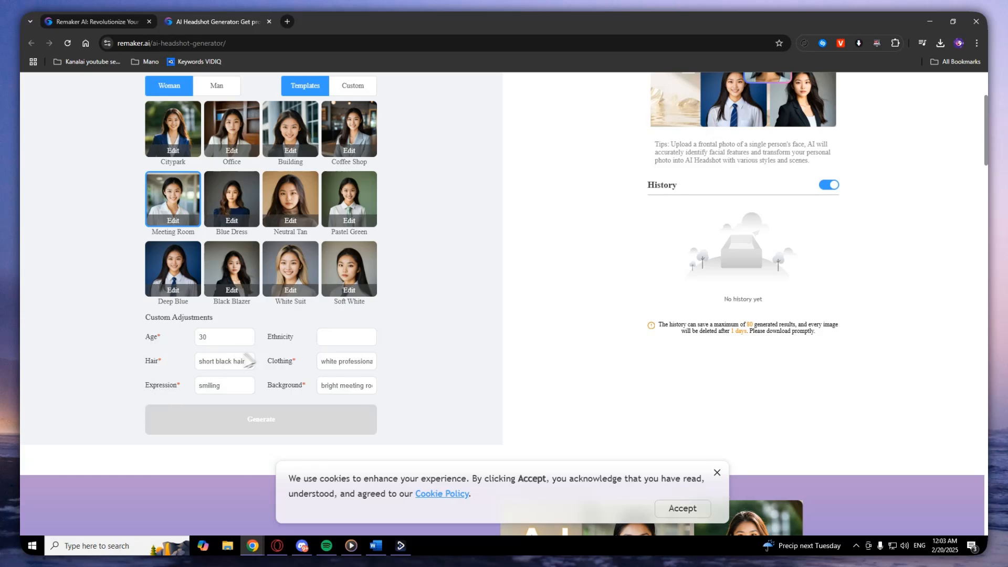
mouse_move(315, 369)
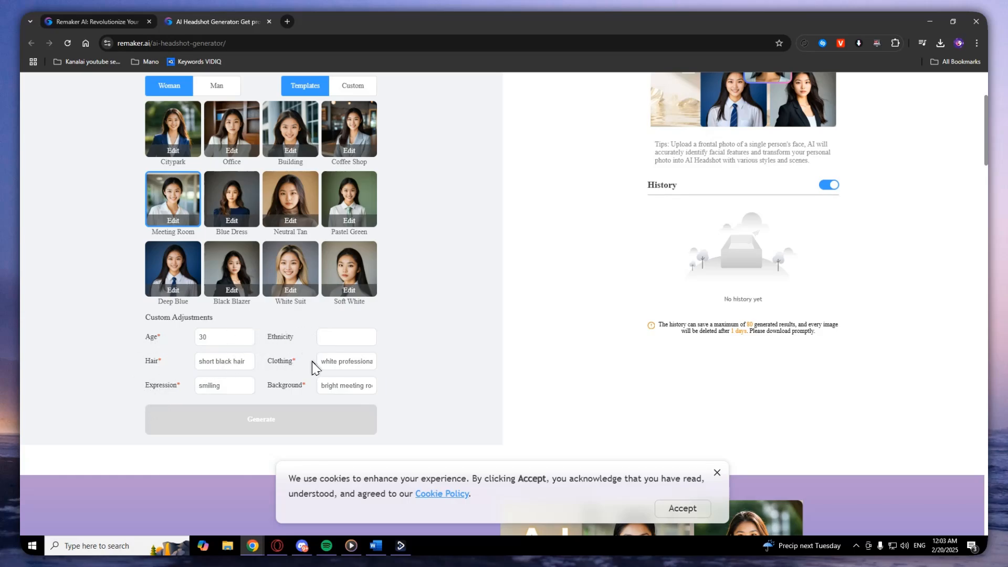
mouse_move(313, 401)
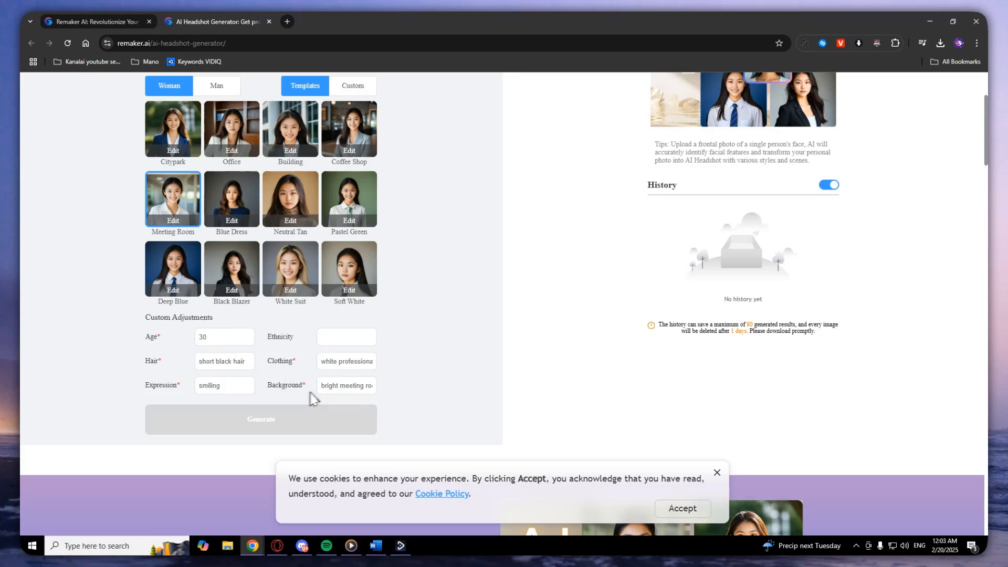
mouse_move(303, 365)
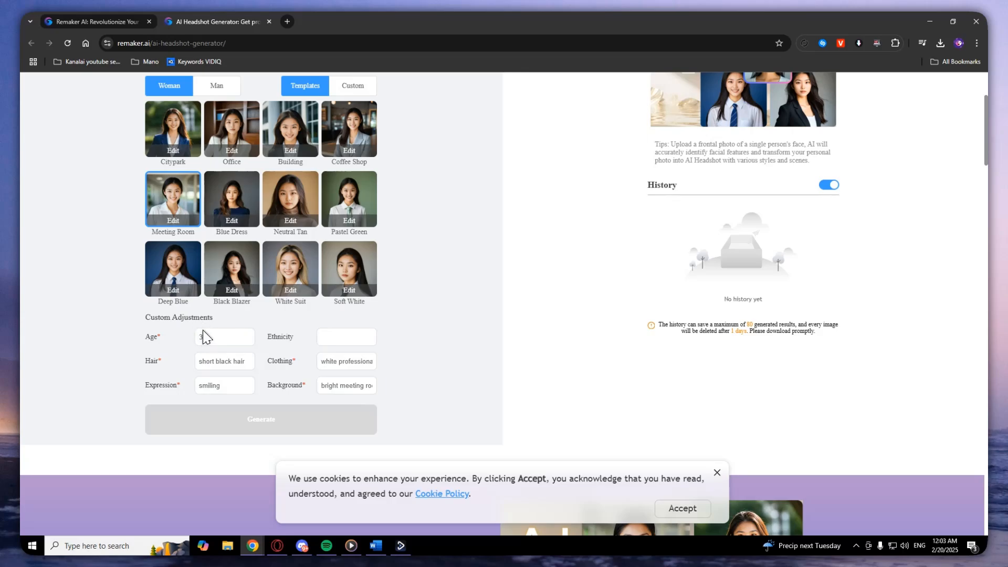
text(0)
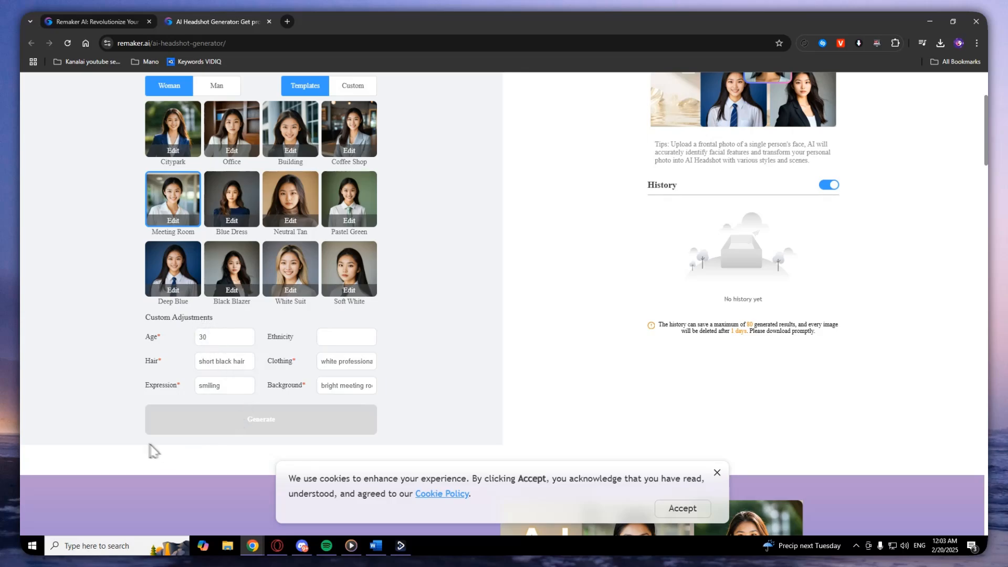
mouse_move(252, 376)
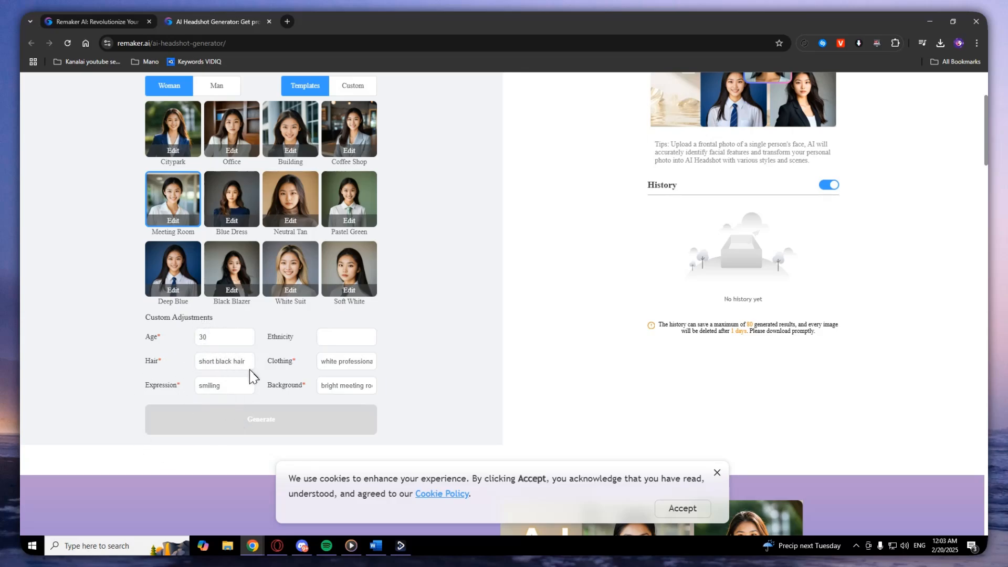
mouse_move(455, 394)
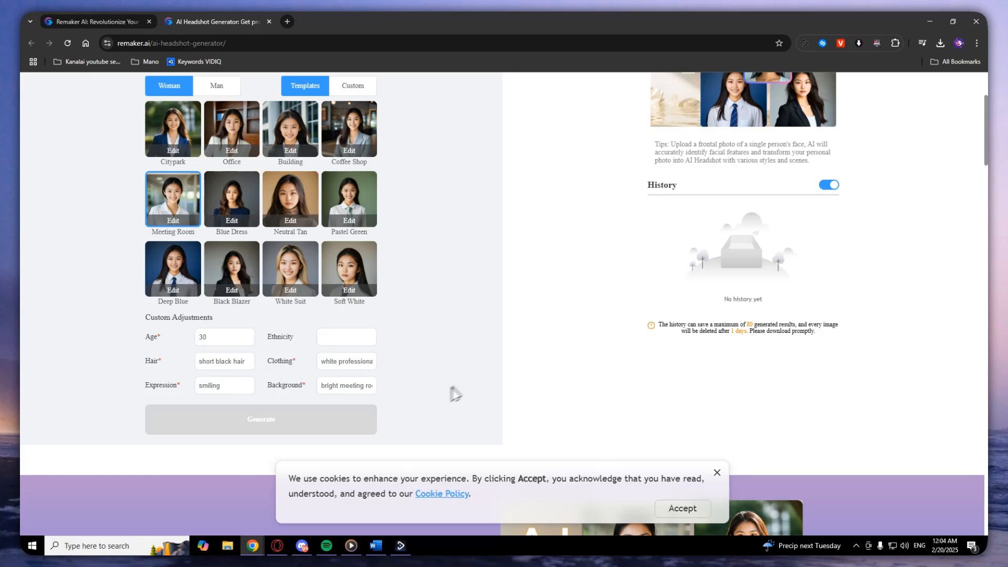
scroll(up, 3)
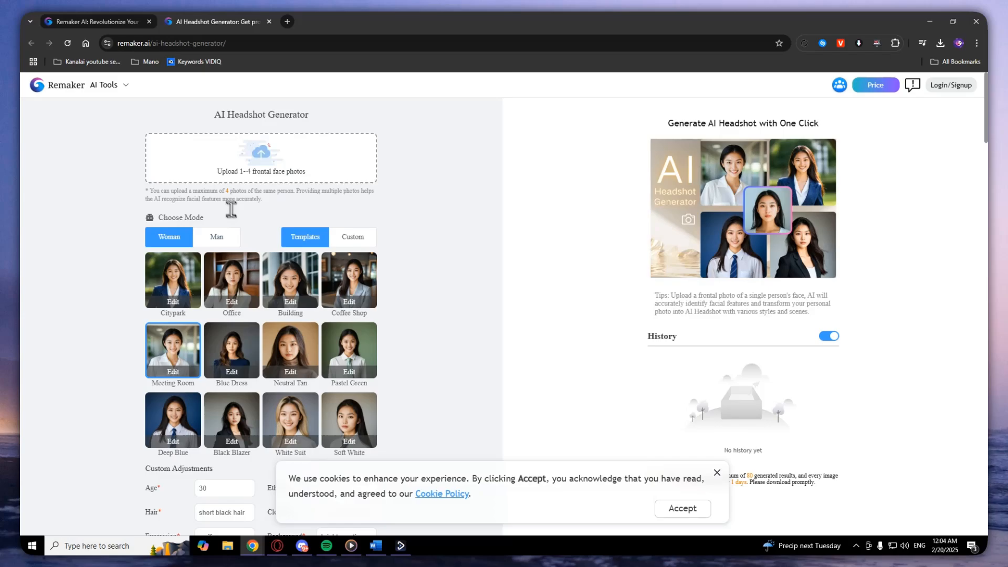
Step: Choose Man mode with the Office template and start a face-photo upload
click(218, 237)
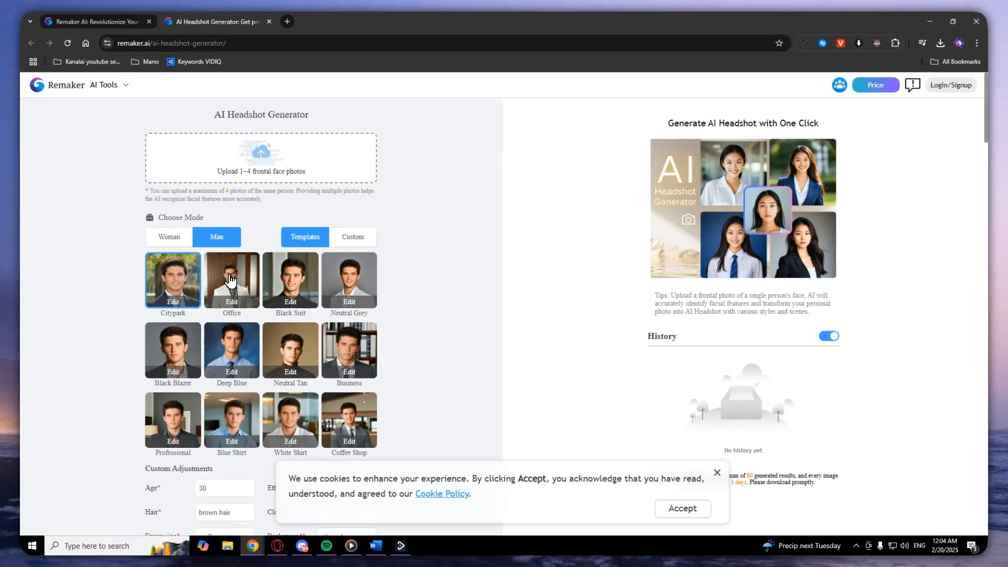
scroll(down, 3)
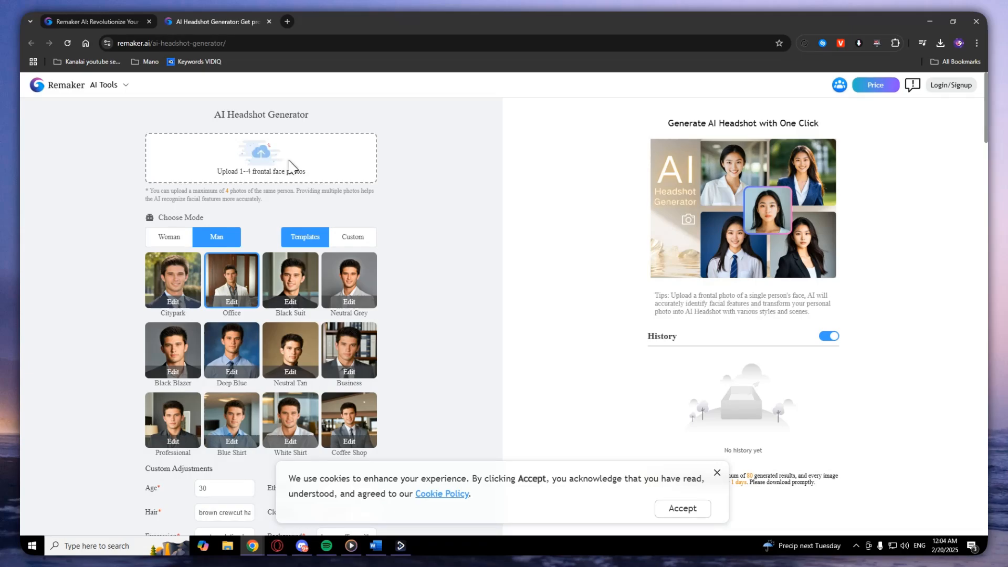
click(260, 158)
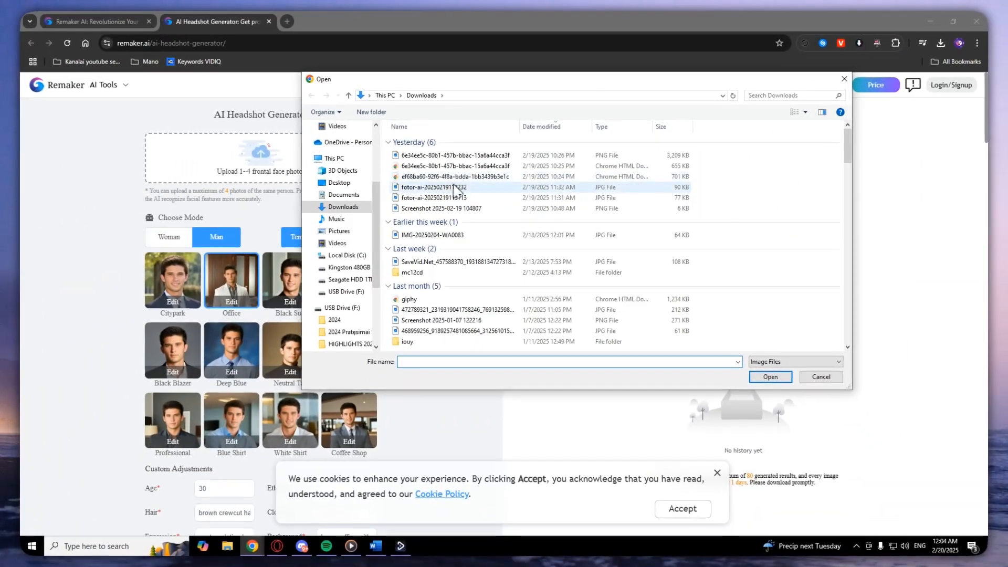
Step: Upload the man's face photo and request generation, reaching the sign-in prompt
click(770, 377)
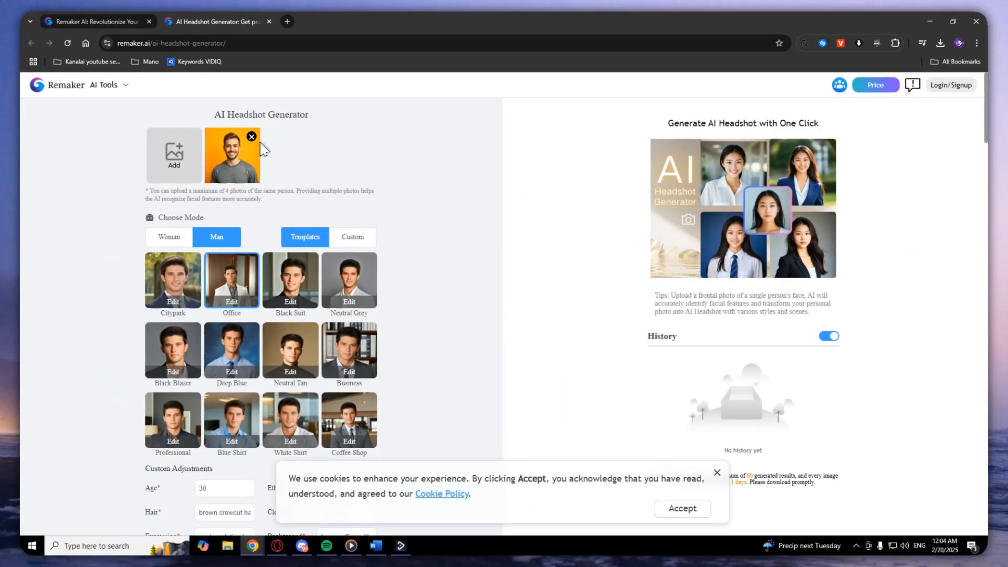
scroll(down, 3)
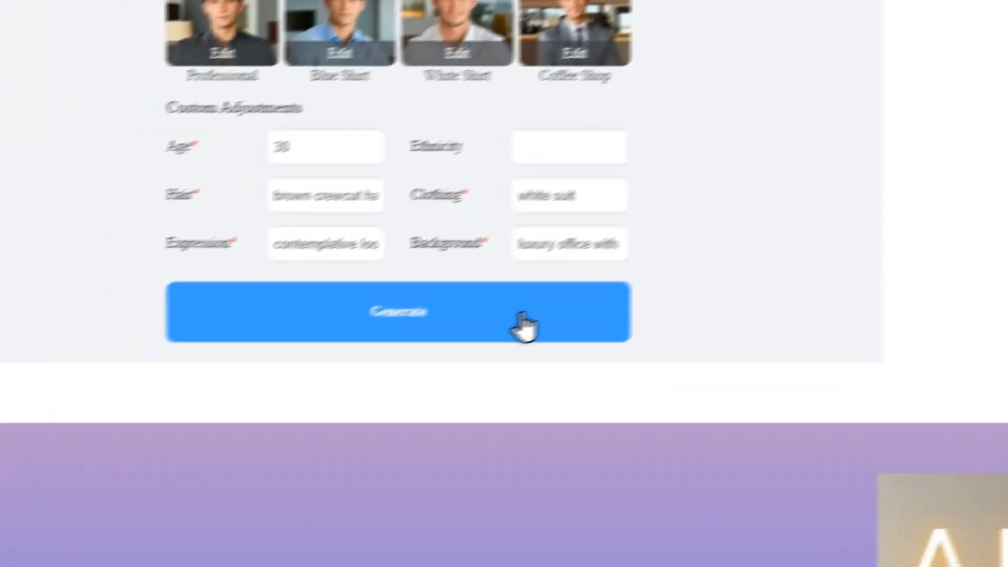
click(398, 312)
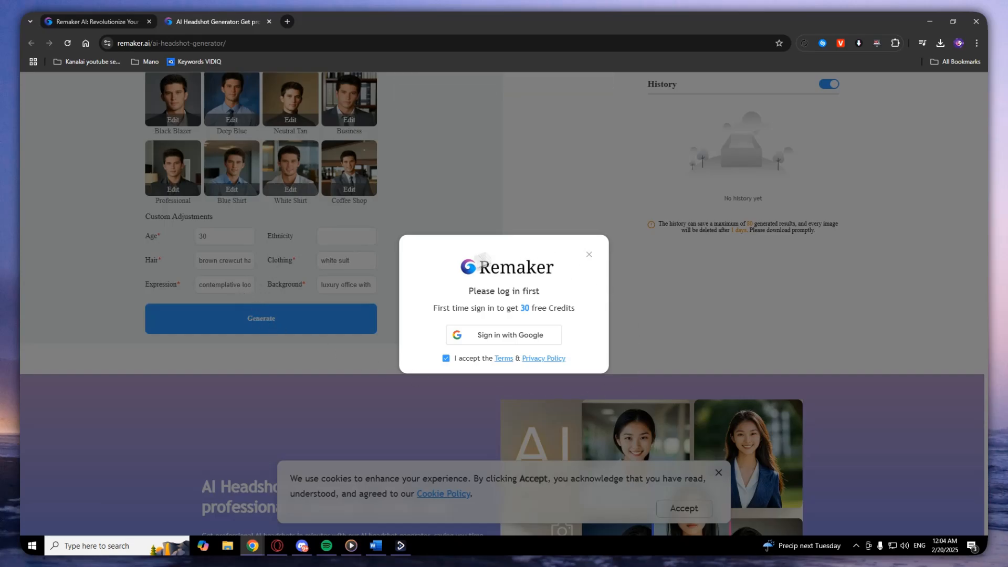
mouse_move(479, 347)
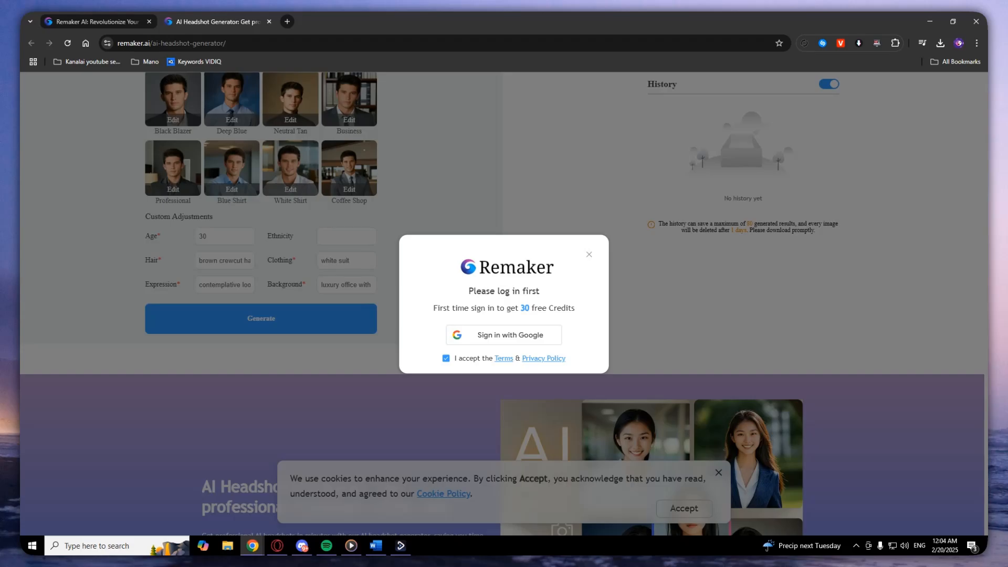
Step: Sign in with Google so two headshots begin generating
click(503, 336)
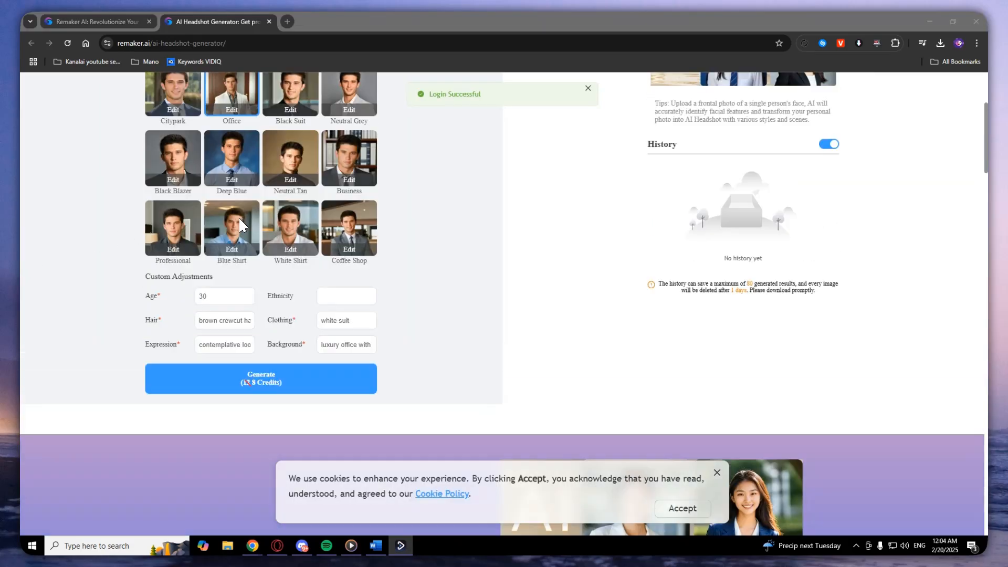
scroll(up, 3)
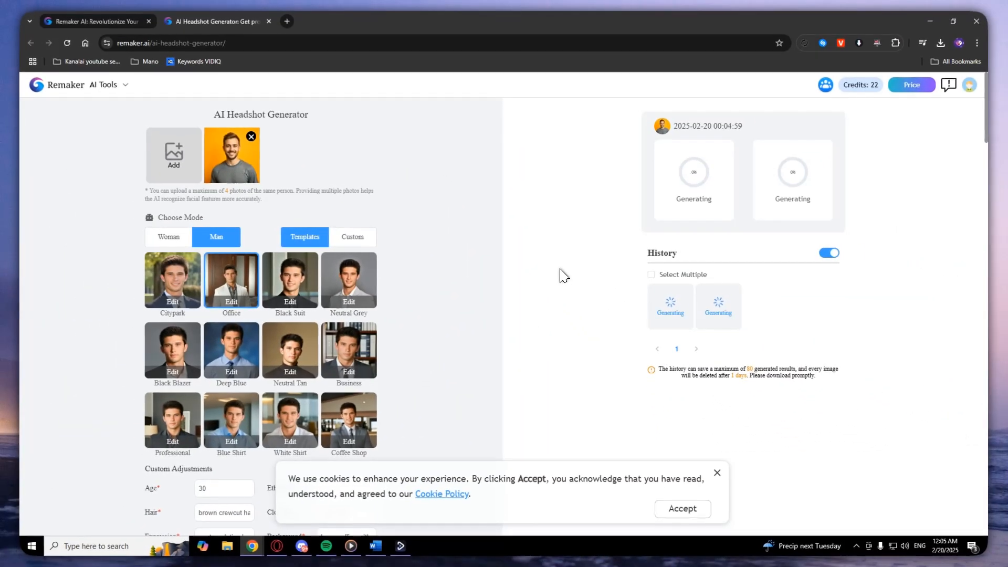
mouse_move(522, 263)
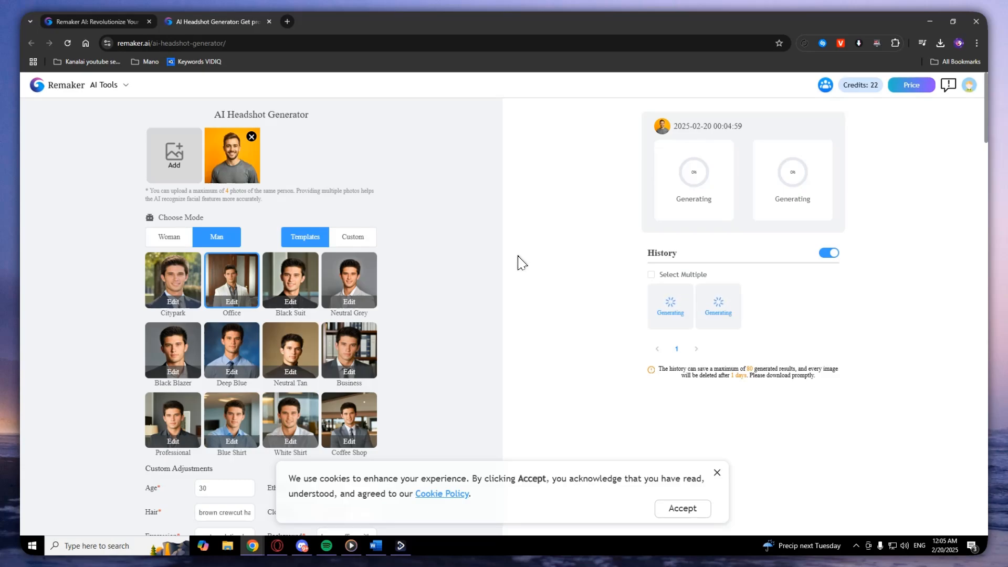
mouse_move(575, 293)
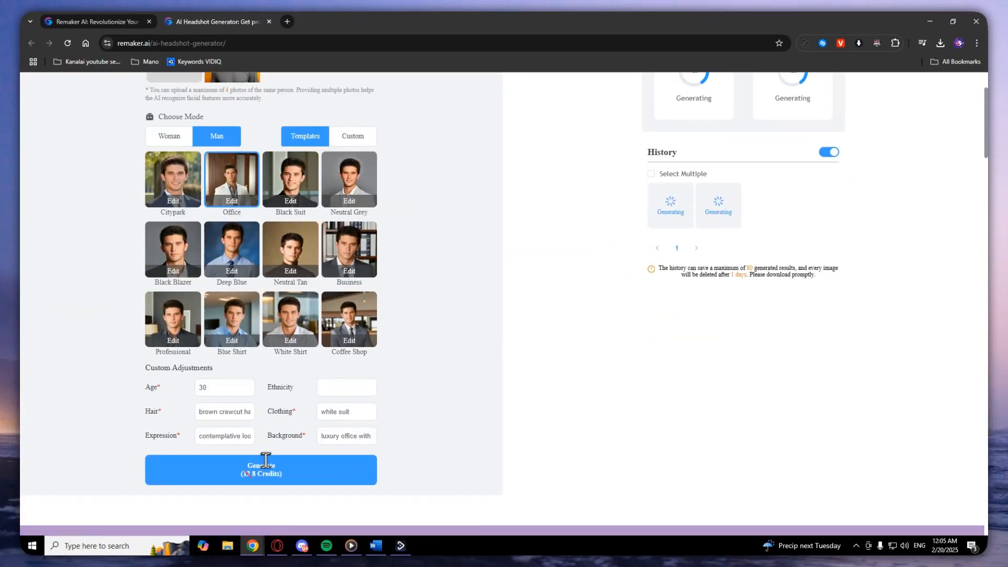
Step: Wait for both white-suit luxury-office headshots to finish generating
scroll(up, 3)
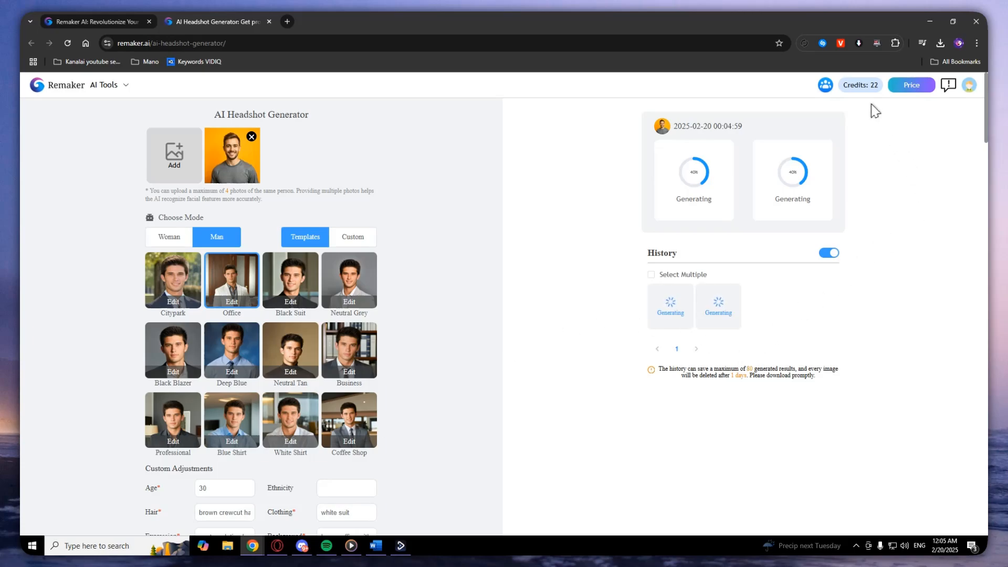
scroll(down, 3)
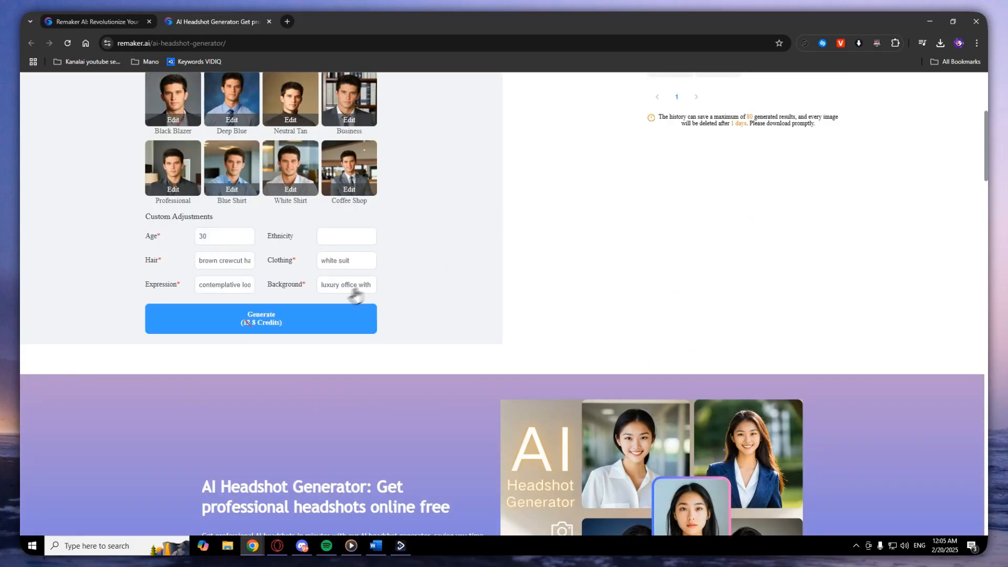
click(261, 319)
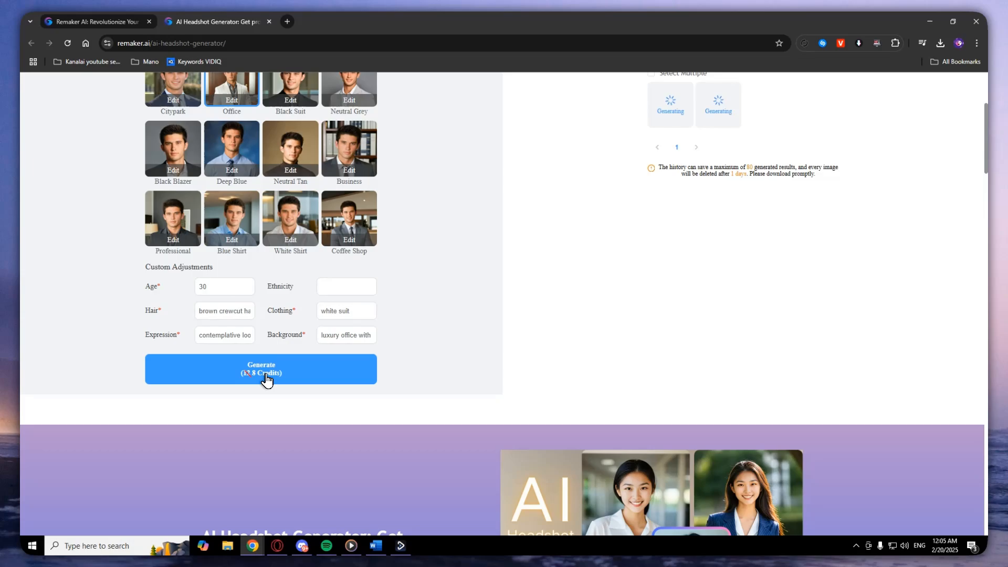
scroll(up, 3)
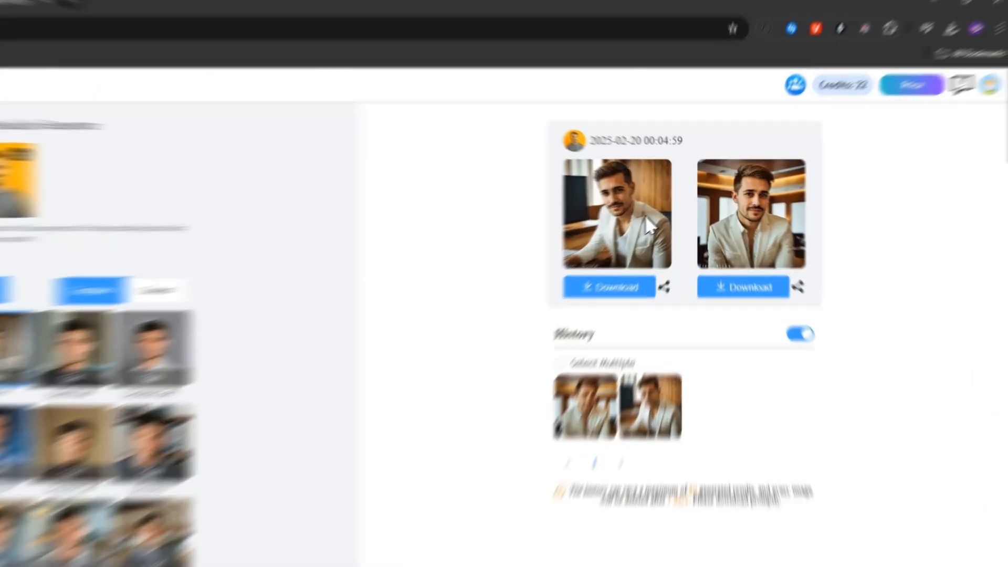
Step: Enlarge the first headshot, showing the man in a white blazer at a desk
click(616, 215)
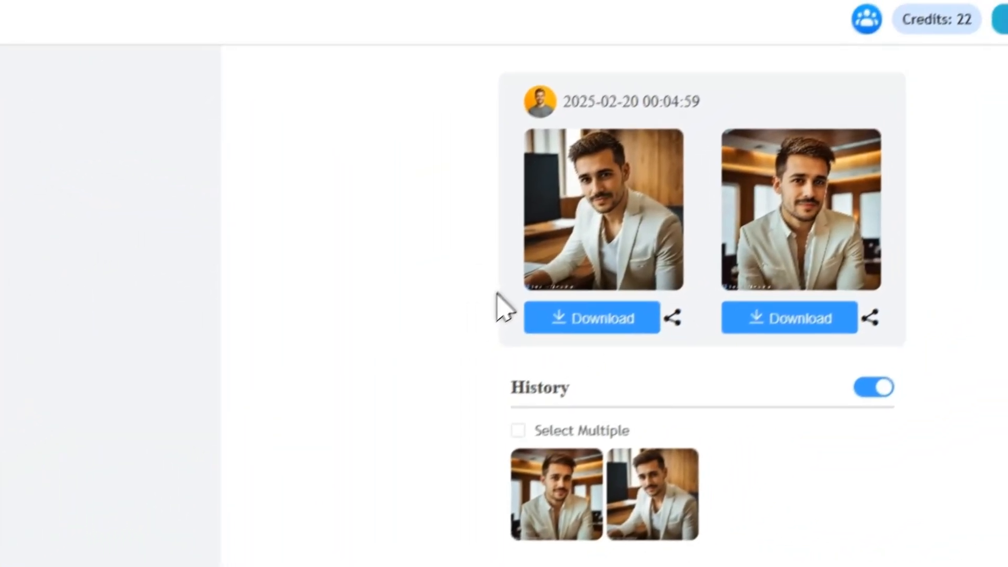
click(604, 209)
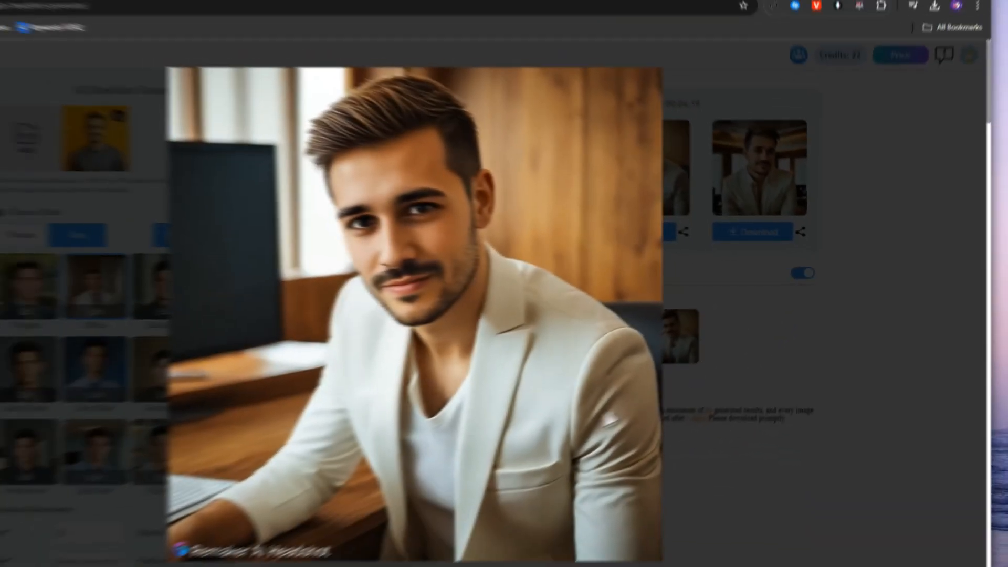